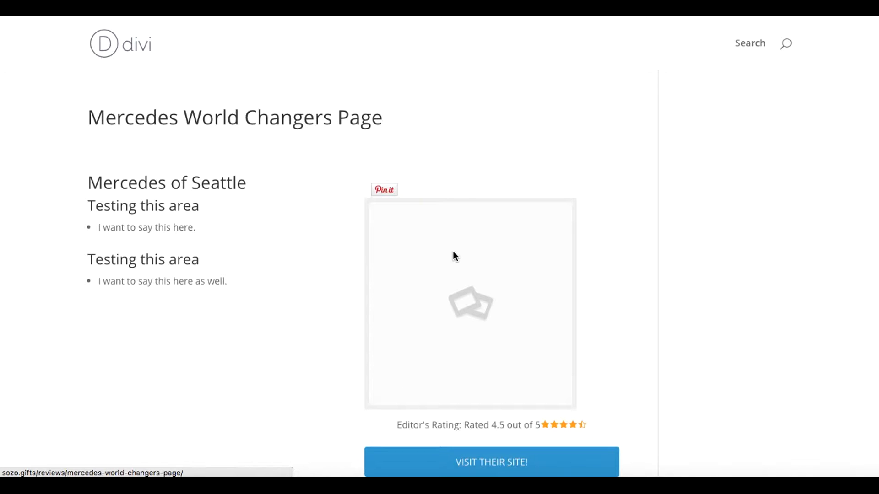
pyautogui.moveTo(527, 150)
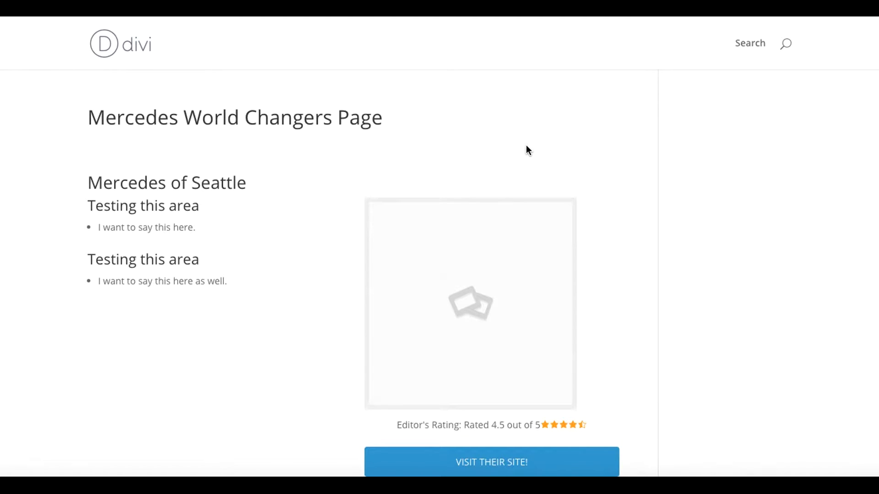
pyautogui.moveTo(658, 259)
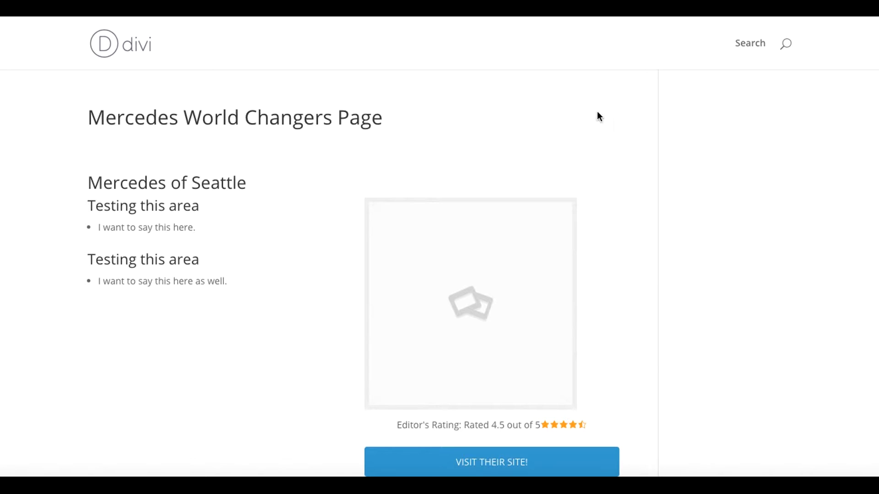
pyautogui.moveTo(656, 117)
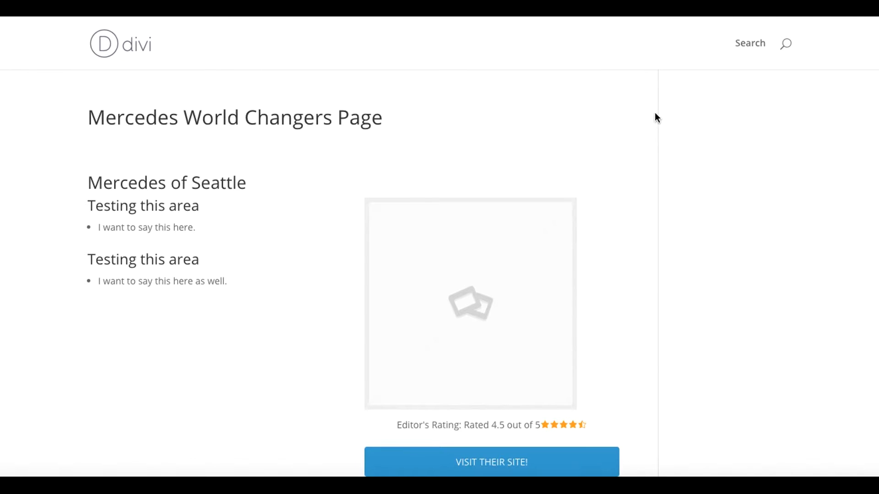
pyautogui.moveTo(660, 85)
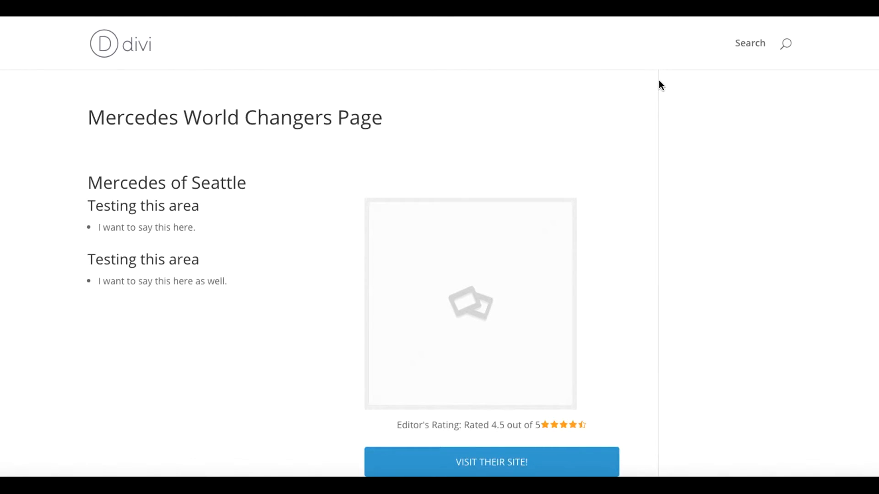
pyautogui.moveTo(667, 106)
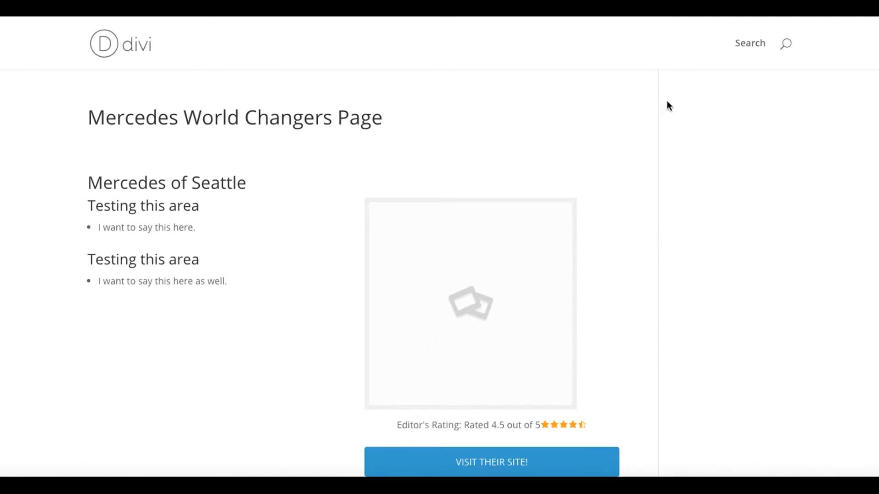
pyautogui.moveTo(649, 148)
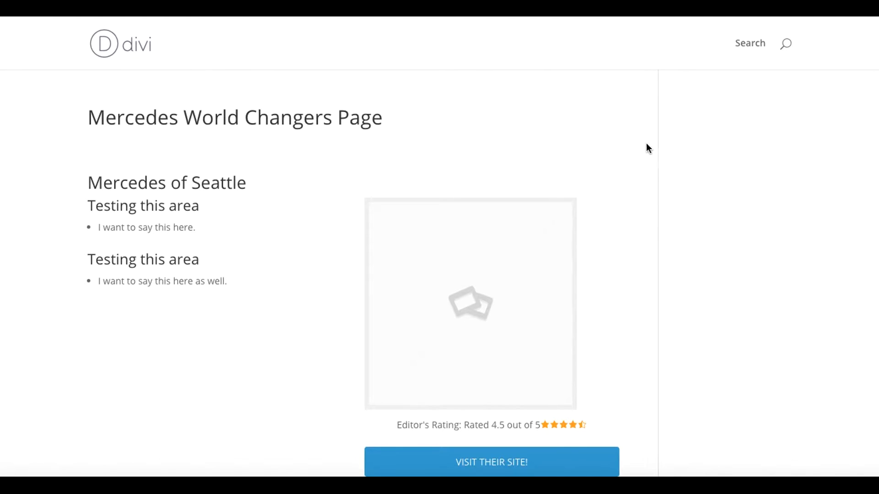
pyautogui.moveTo(442, 68)
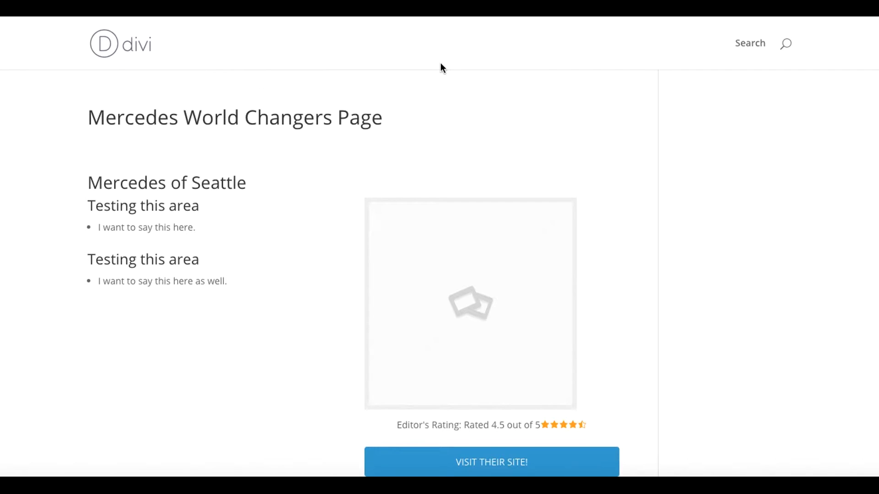
pyautogui.moveTo(547, 350)
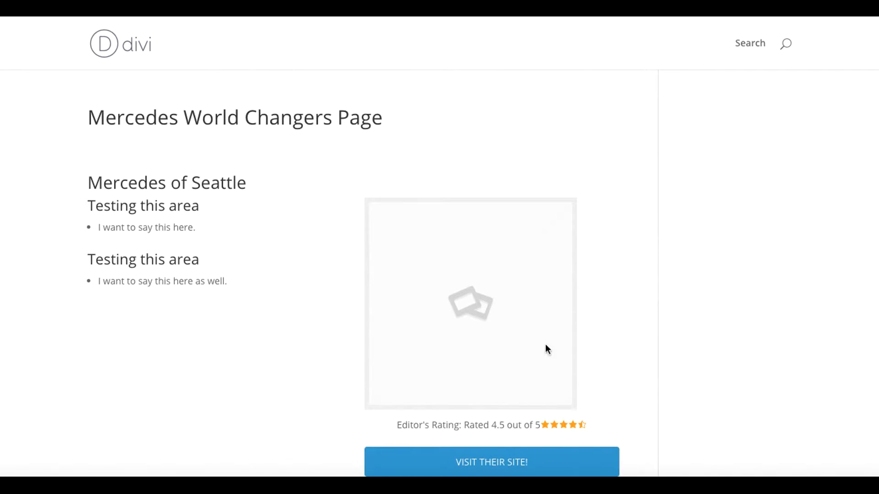
pyautogui.moveTo(301, 290)
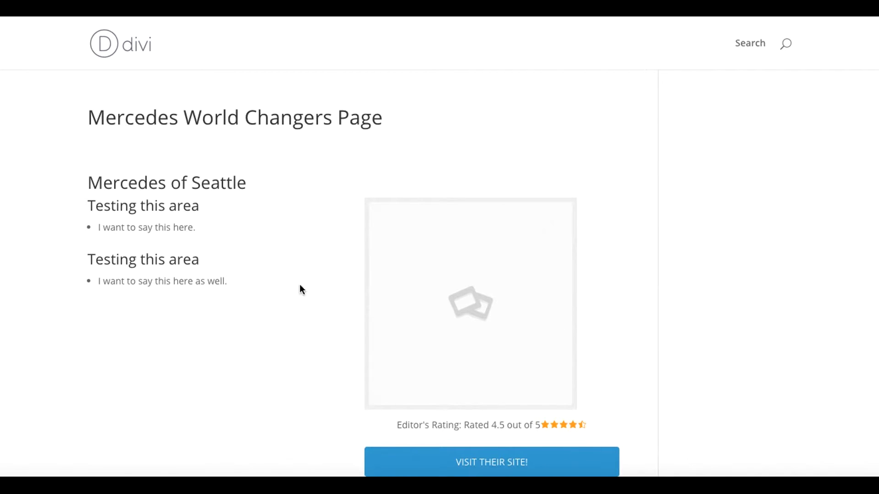
pyautogui.moveTo(672, 195)
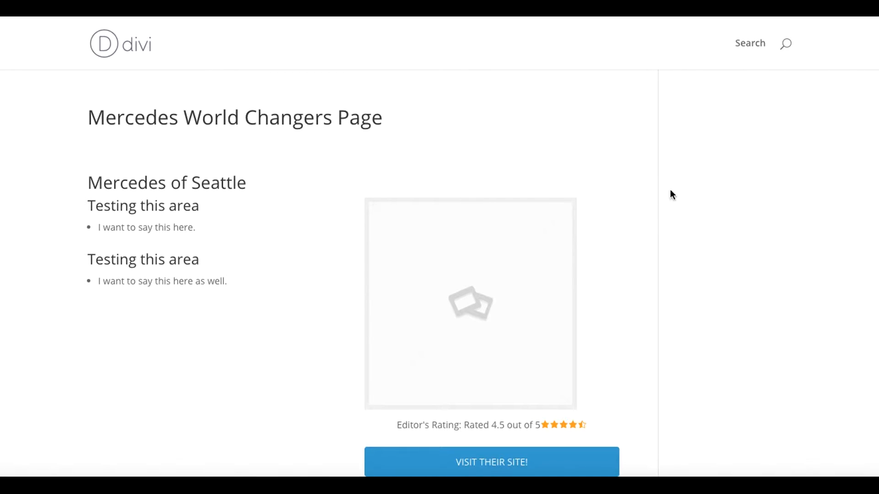
pyautogui.moveTo(463, 57)
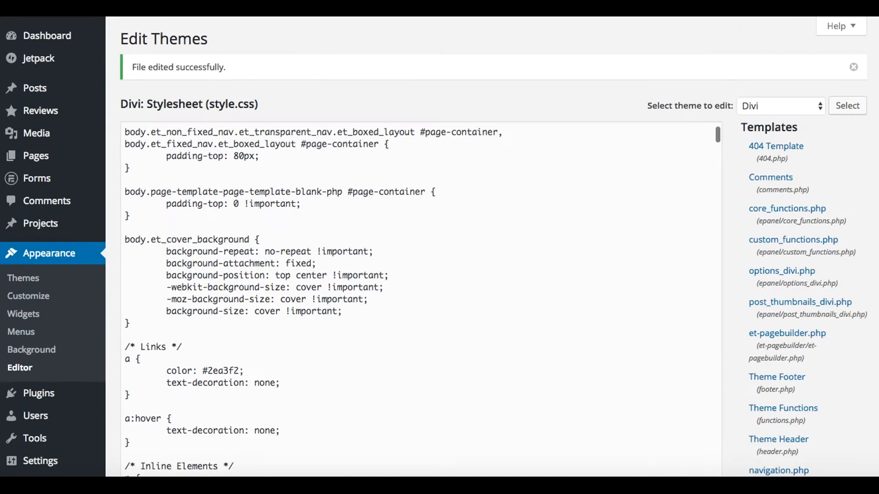
# - Scroll the theme editor's Templates list to locate Divi's Stylesheet (style.css)
pyautogui.scroll(-3)
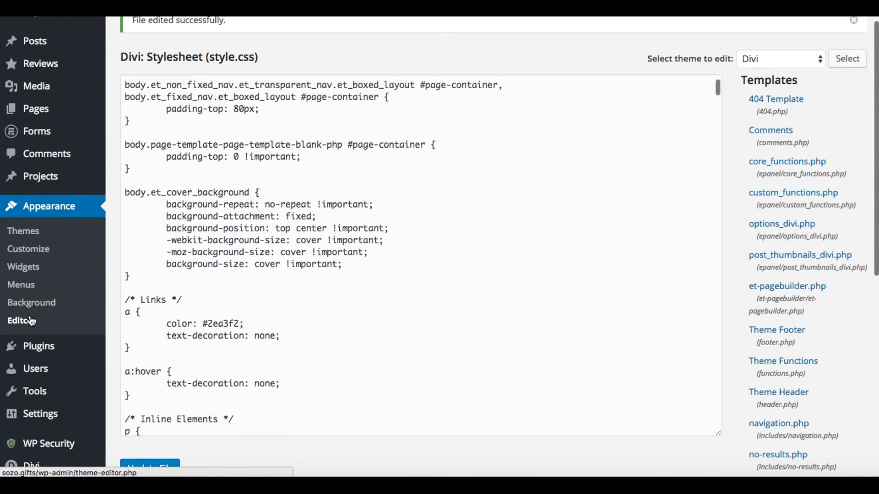
pyautogui.scroll(-3)
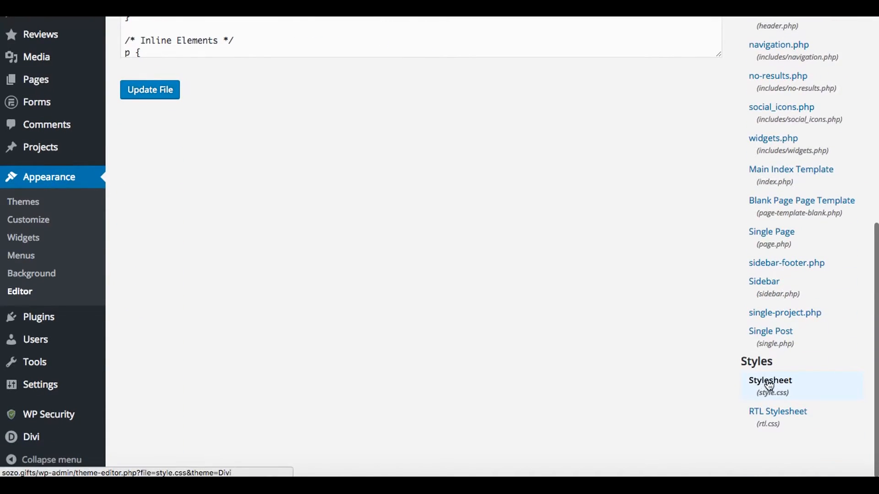
pyautogui.scroll(3)
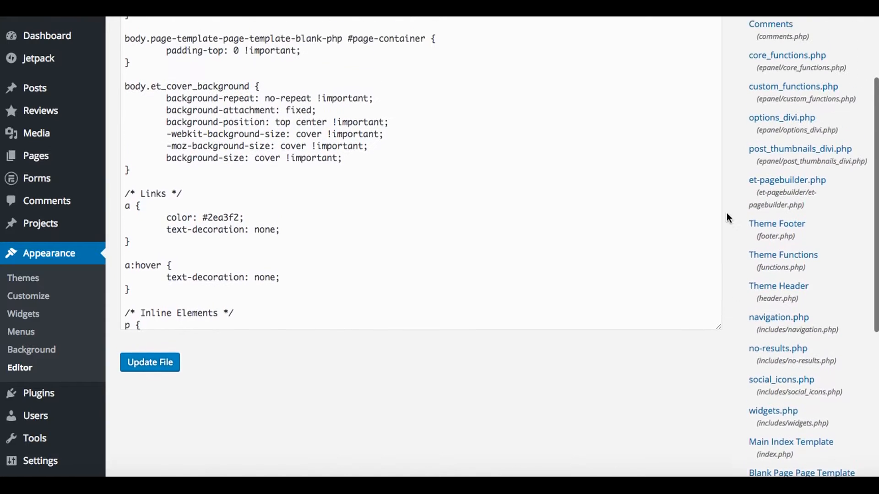
pyautogui.scroll(3)
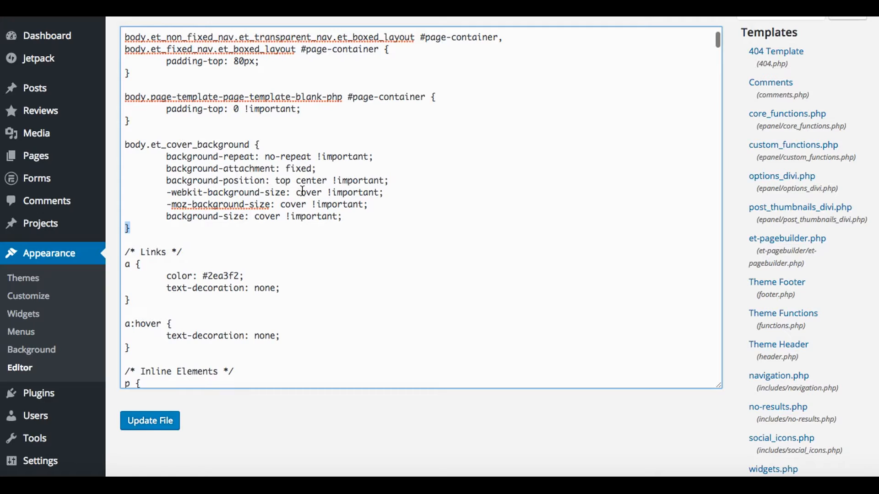
pyautogui.moveTo(227, 244)
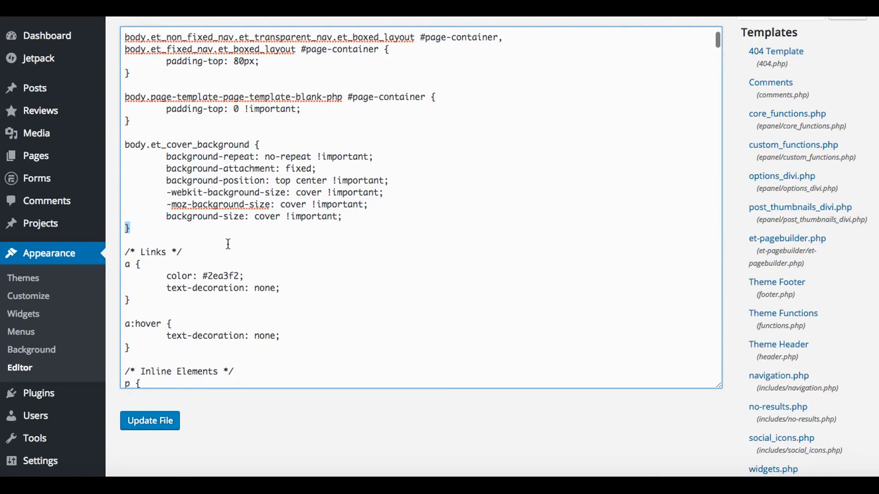
pyautogui.moveTo(171, 229)
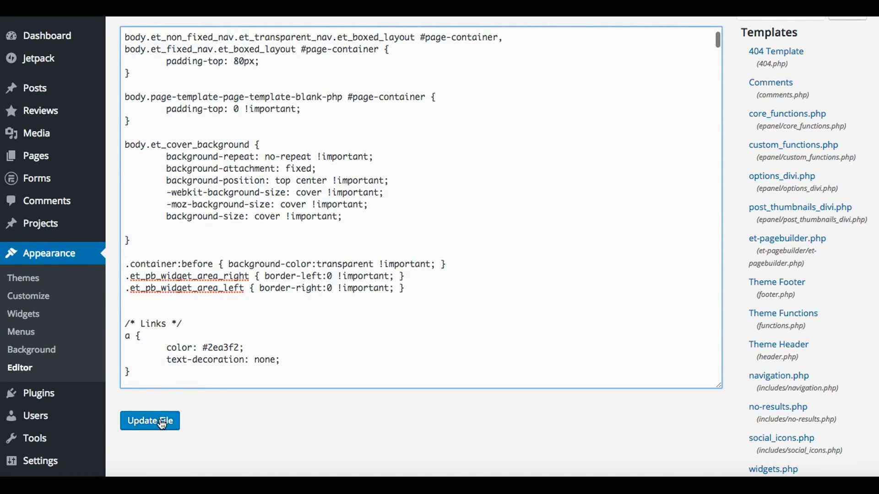
# - Save Divi's style.css with the three added sidebar-border rules via Update File
pyautogui.click(149, 420)
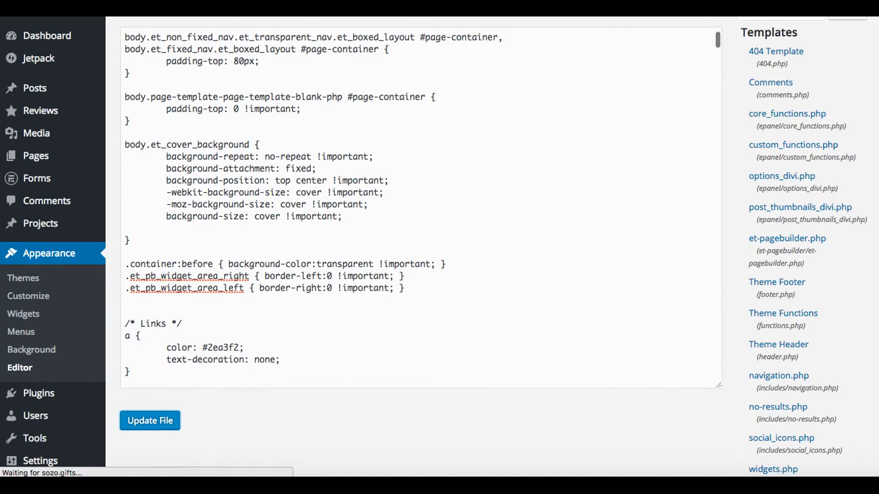
pyautogui.click(150, 421)
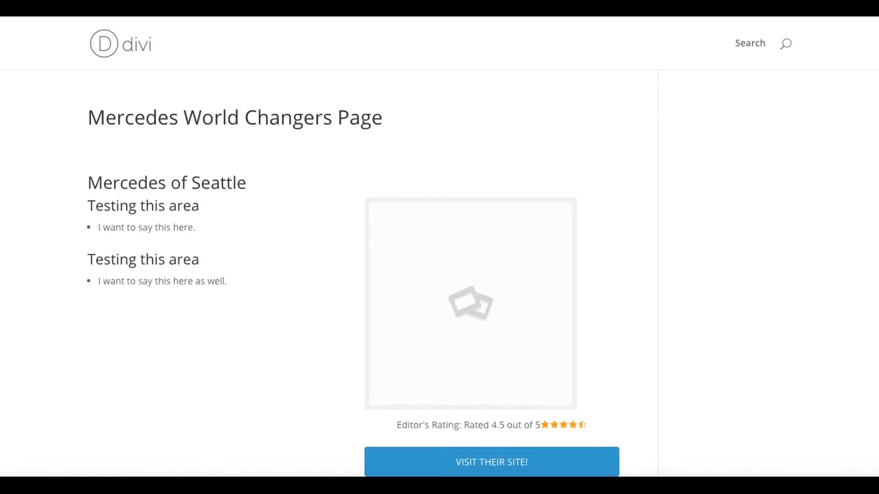
pyautogui.moveTo(280, 216)
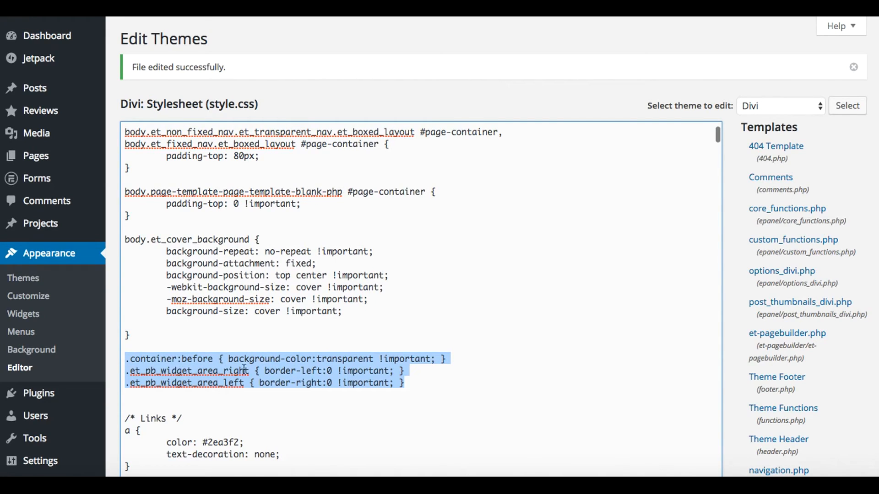
pyautogui.moveTo(397, 370)
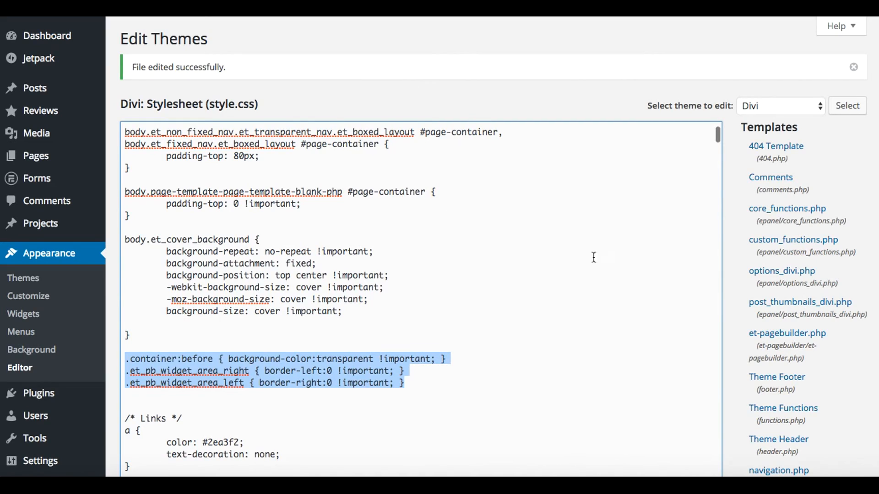
pyautogui.moveTo(733, 380)
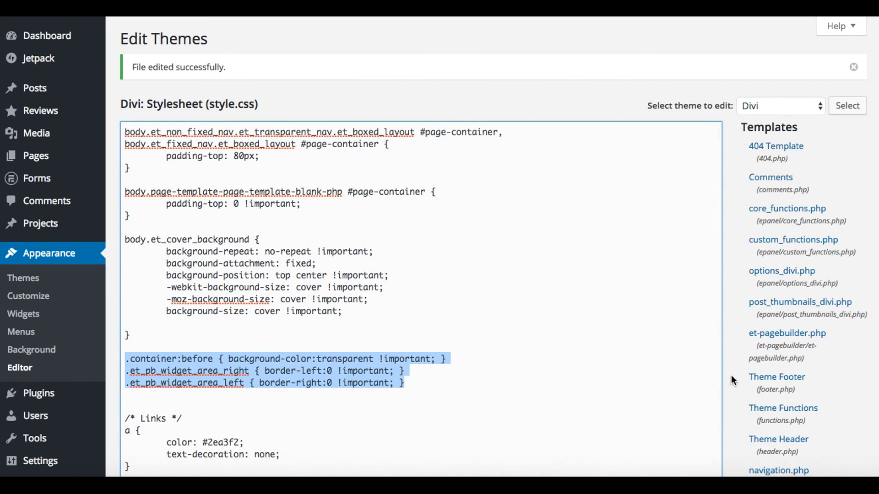
pyautogui.moveTo(569, 17)
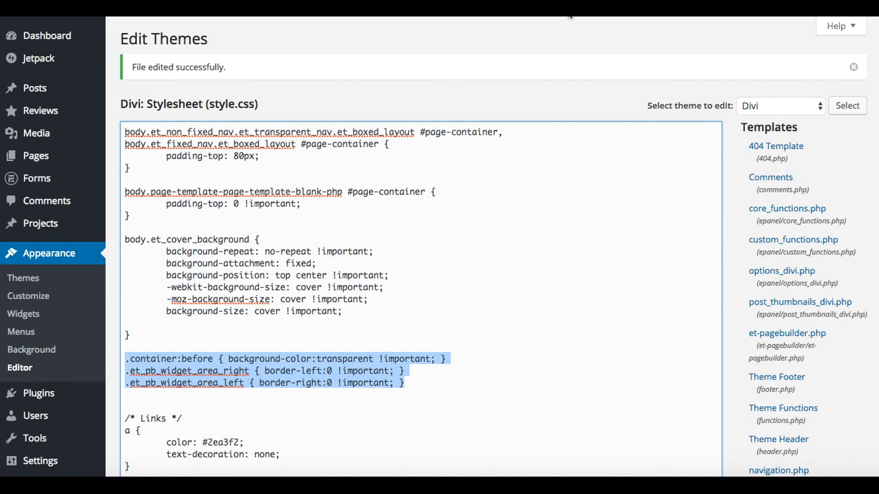